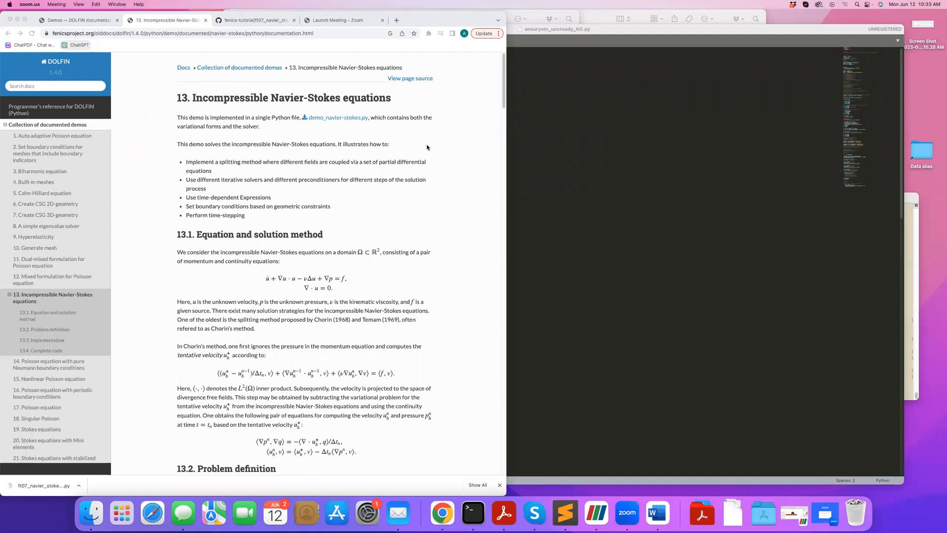
{"action": "mouse_move", "coordinate": [445, 129]}
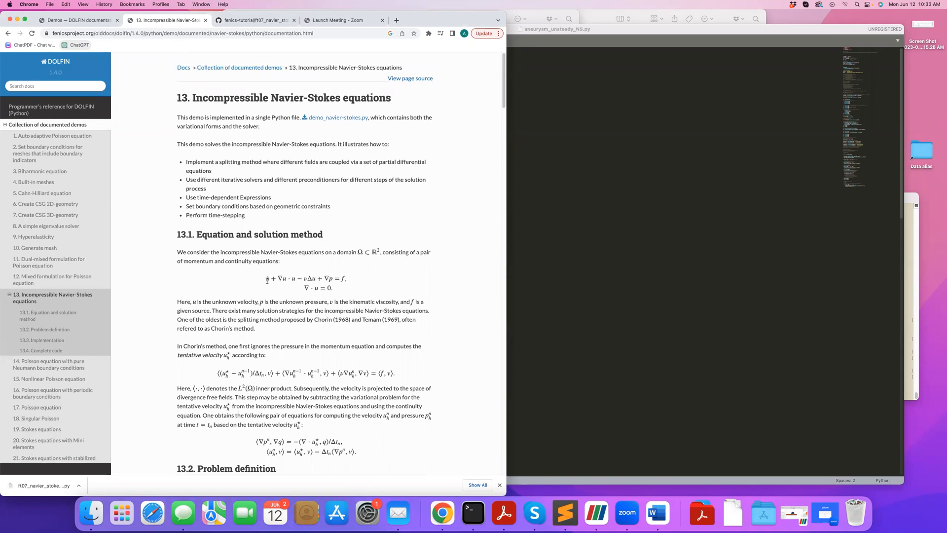
{"action": "mouse_move", "coordinate": [505, 166]}
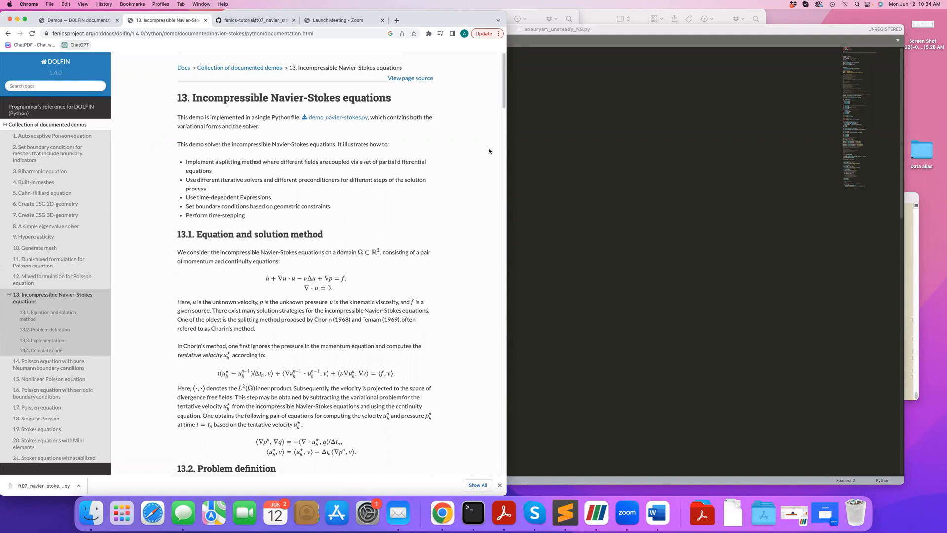
{"action": "mouse_move", "coordinate": [288, 320]}
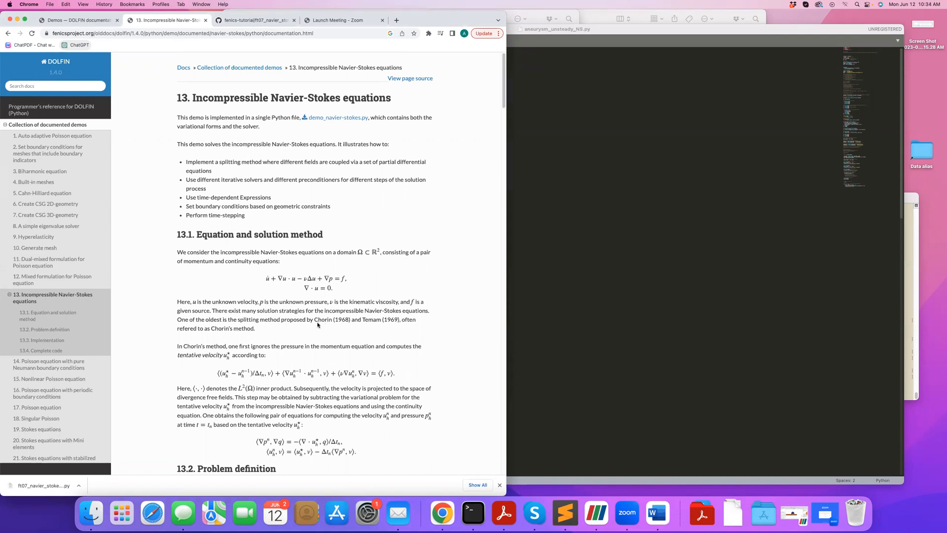
{"action": "mouse_move", "coordinate": [356, 325]}
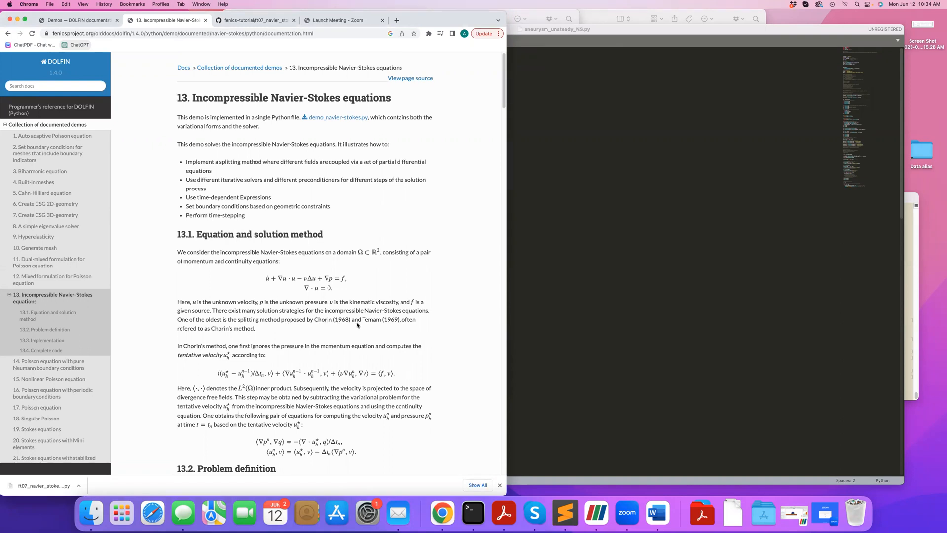
Skim the DOLFIN demo implementation, then bring up the ft07_navier_stokes_channel.py tutorial on GitHub.
{"action": "scroll", "scroll_direction": "down", "scroll_amount": 3}
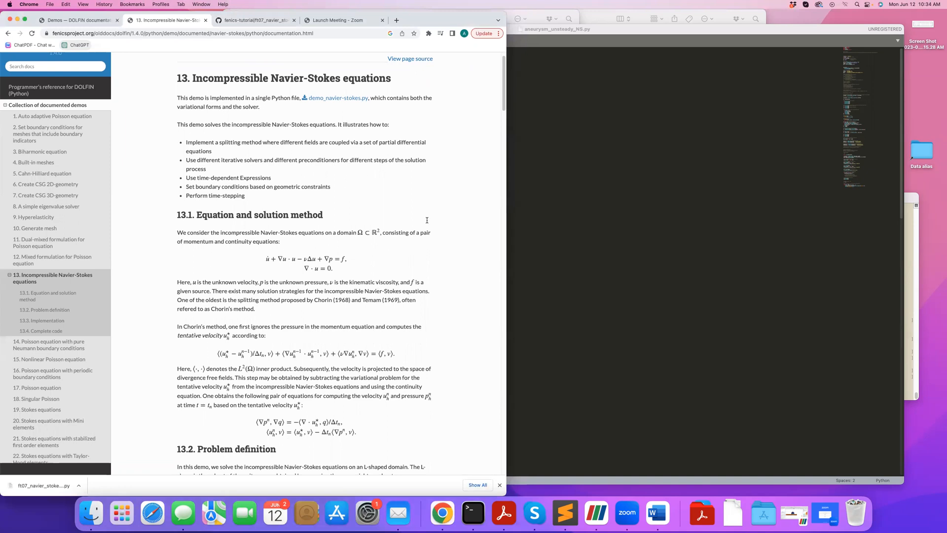
{"action": "mouse_move", "coordinate": [499, 81]}
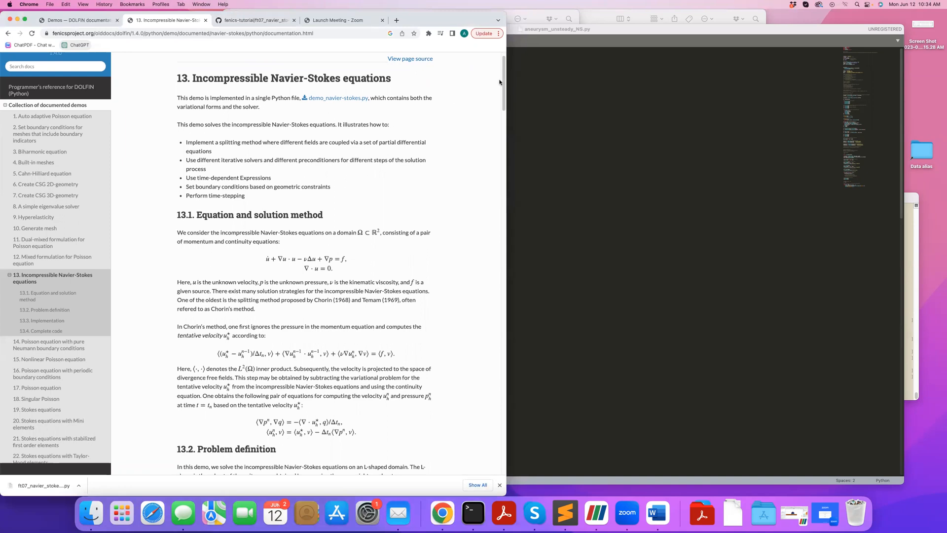
{"action": "scroll", "scroll_direction": "down", "scroll_amount": 3}
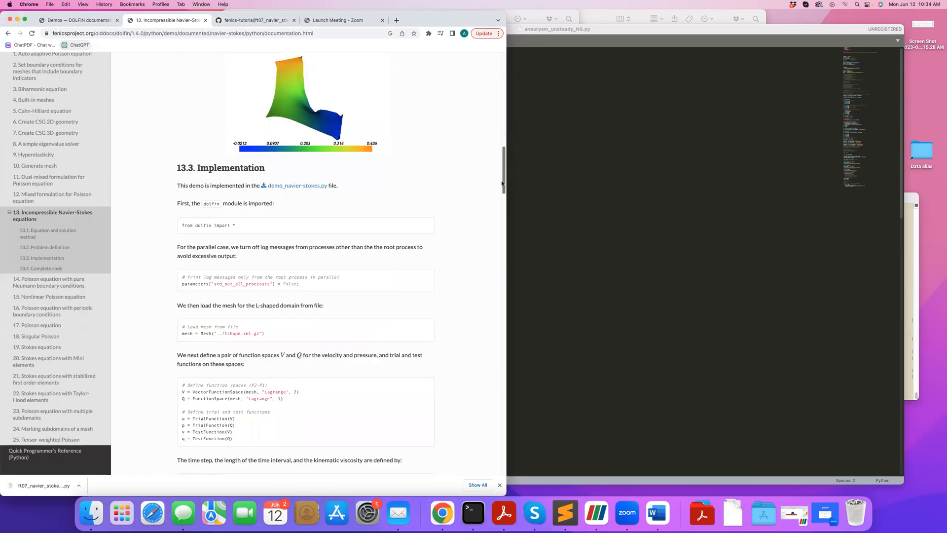
{"action": "scroll", "scroll_direction": "down", "scroll_amount": 3}
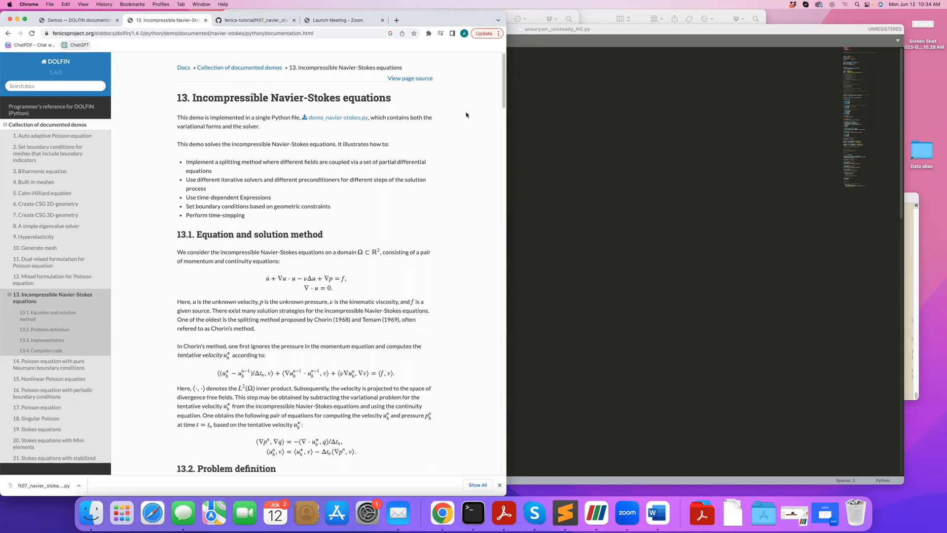
{"action": "scroll", "scroll_direction": "down", "scroll_amount": 3}
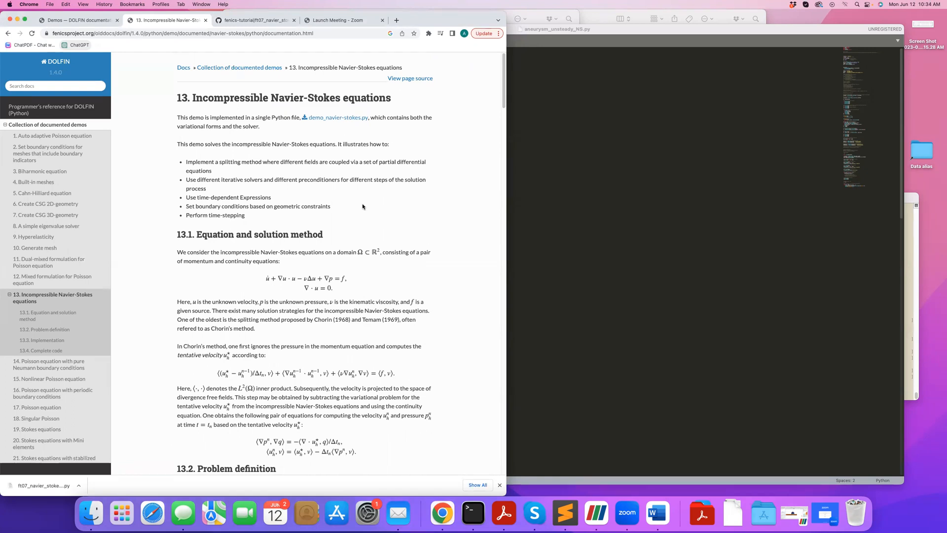
{"action": "left_click", "coordinate": [253, 20]}
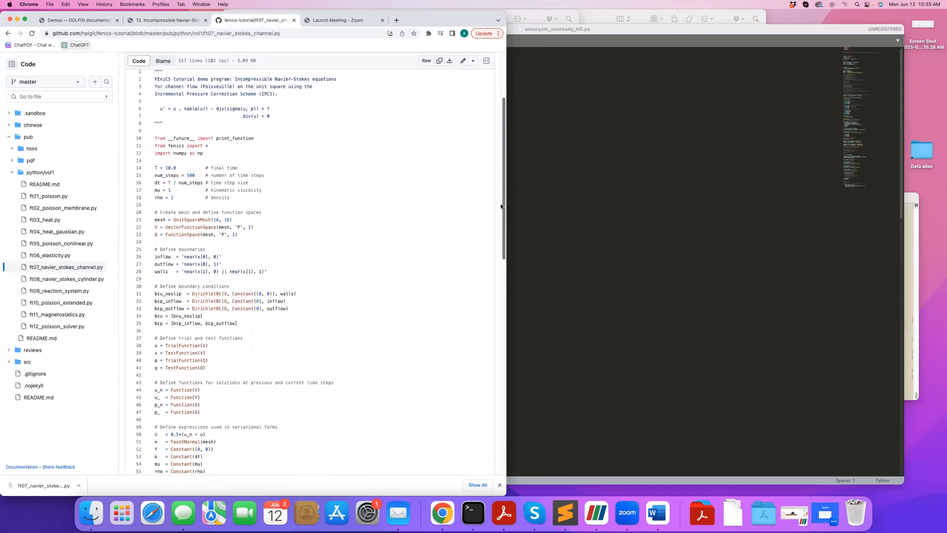
Scroll through the ft07_navier_stokes_channel.py channel-flow code on GitHub.
{"action": "scroll", "scroll_direction": "down", "scroll_amount": 3}
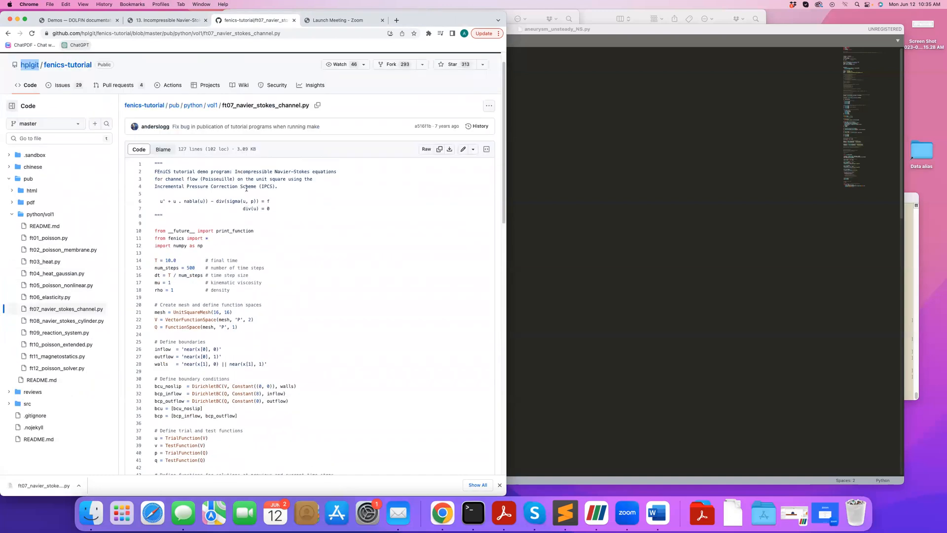
{"action": "scroll", "scroll_direction": "down", "scroll_amount": 3}
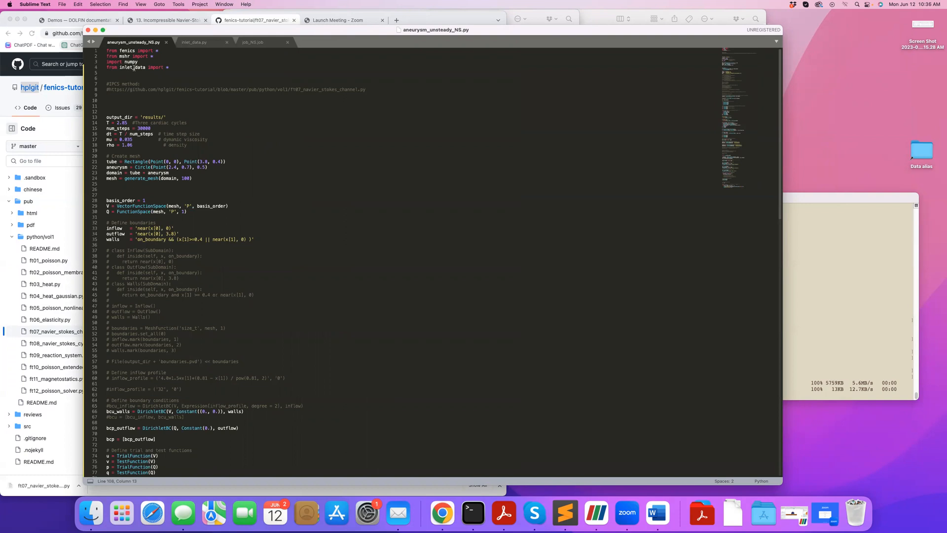
{"action": "left_click", "coordinate": [194, 41]}
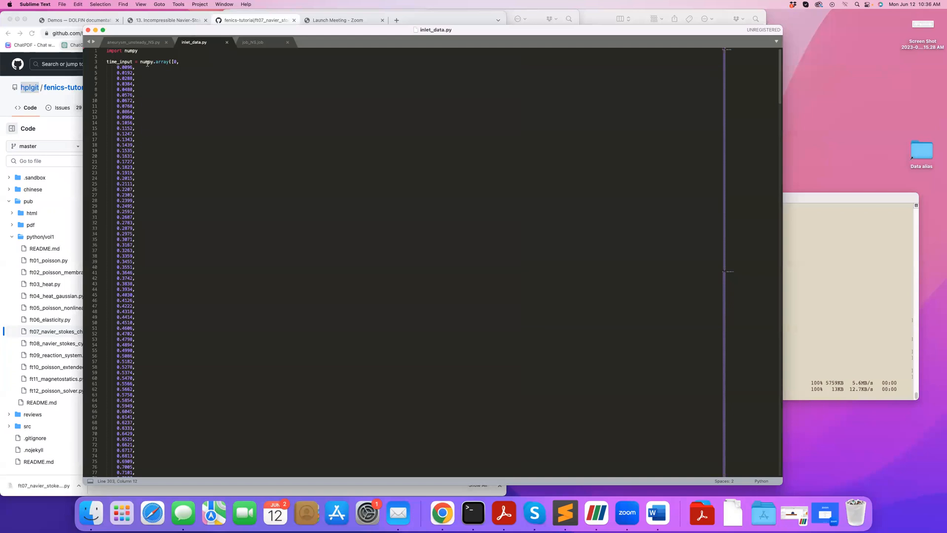
{"action": "scroll", "scroll_direction": "down", "scroll_amount": 3}
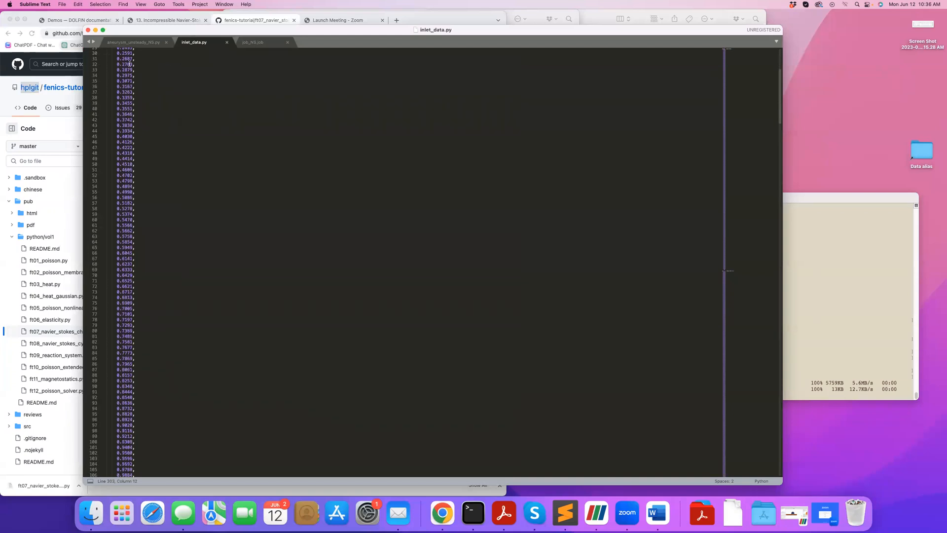
{"action": "scroll", "scroll_direction": "down", "scroll_amount": 3}
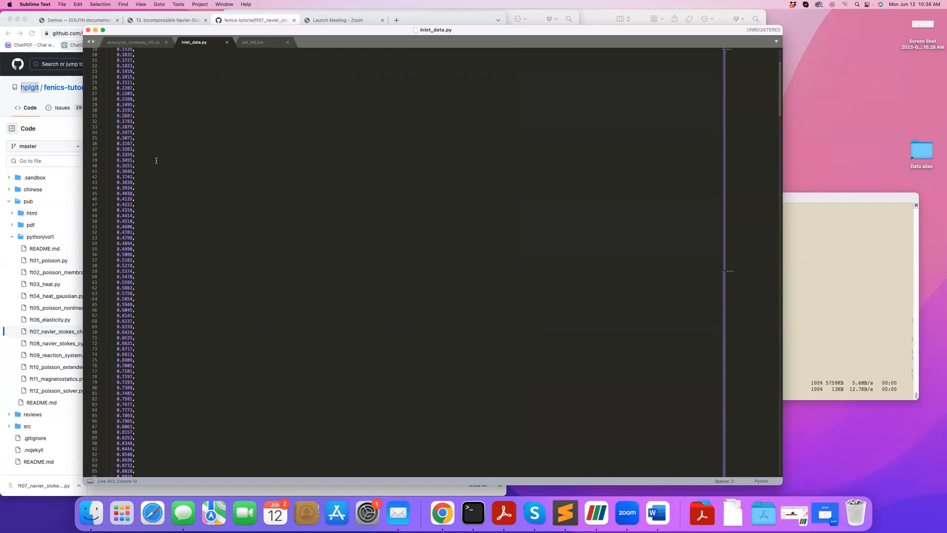
{"action": "scroll", "scroll_direction": "down", "scroll_amount": 3}
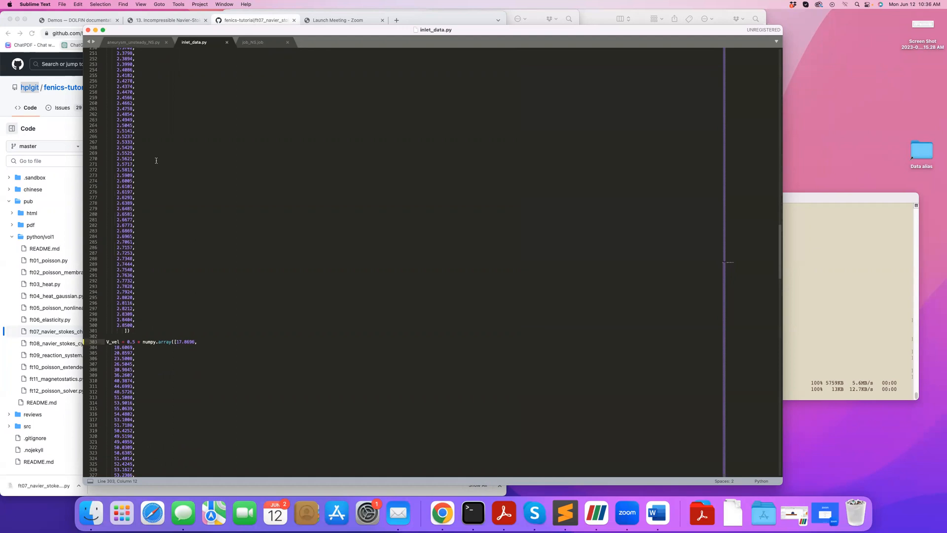
{"action": "mouse_move", "coordinate": [781, 240]}
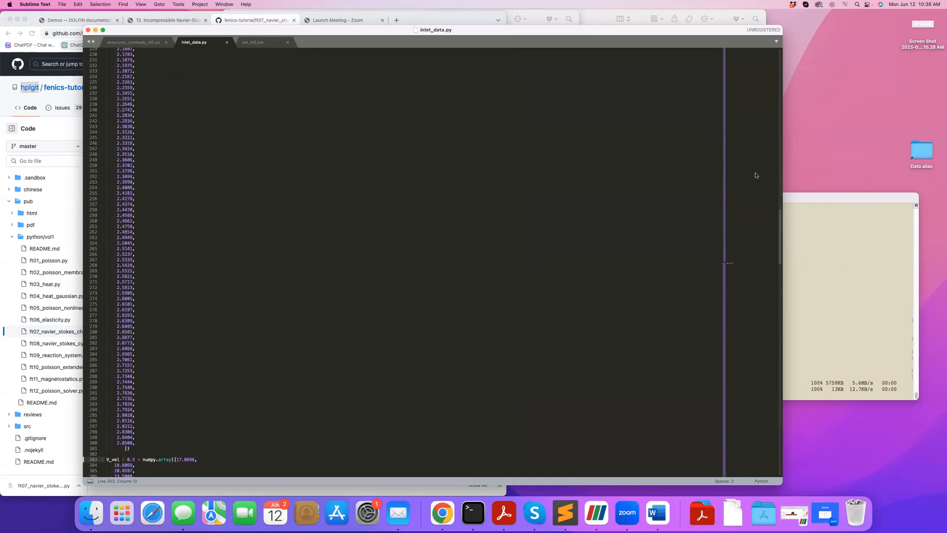
{"action": "scroll", "scroll_direction": "up", "scroll_amount": 3}
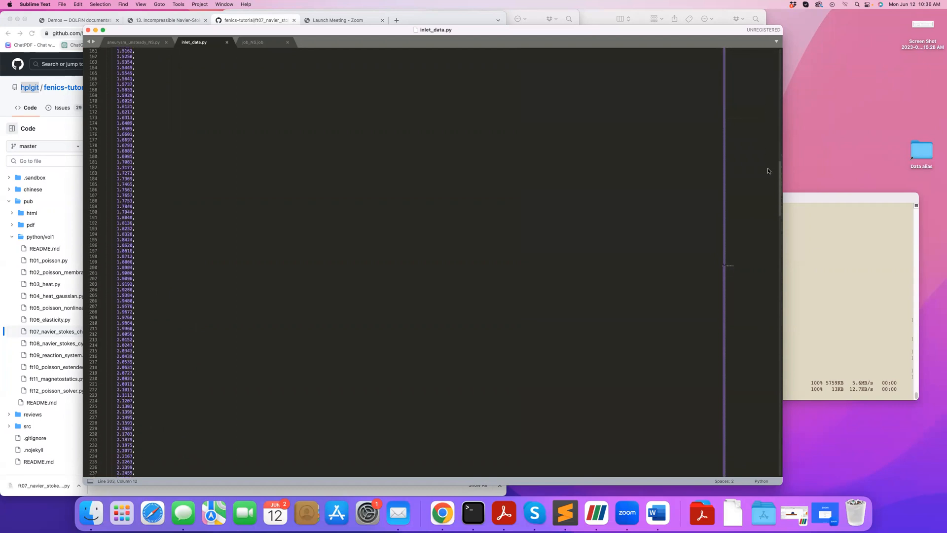
{"action": "scroll", "scroll_direction": "down", "scroll_amount": 3}
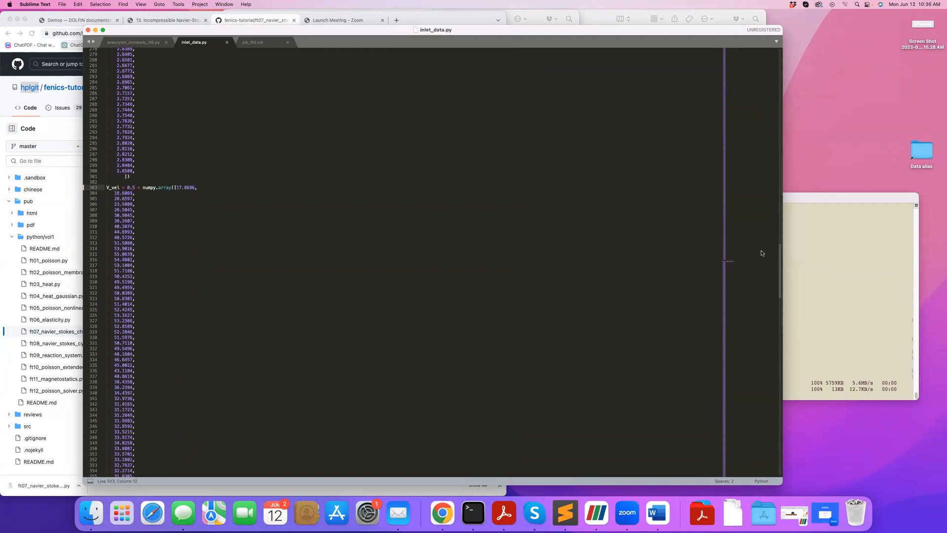
{"action": "mouse_move", "coordinate": [173, 211]}
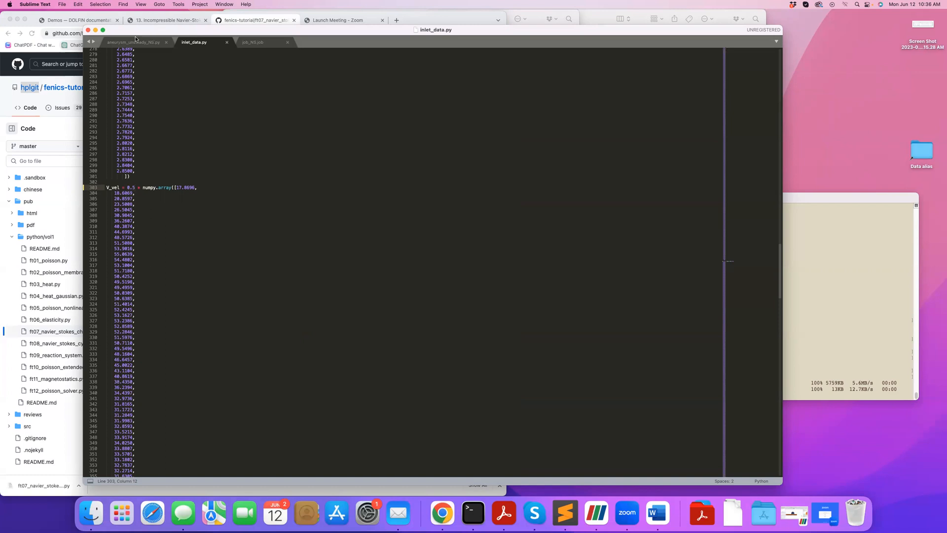
{"action": "left_click", "coordinate": [134, 43]}
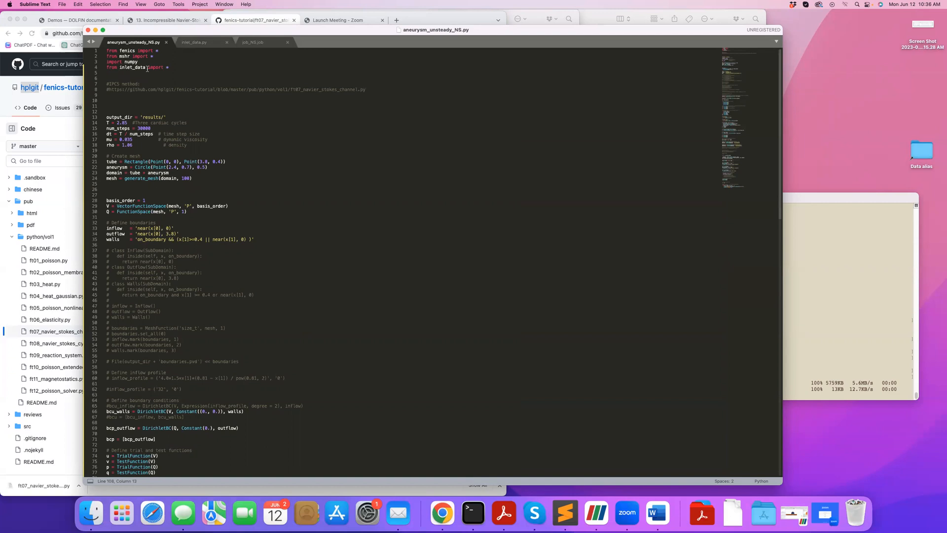
{"action": "mouse_move", "coordinate": [172, 67]}
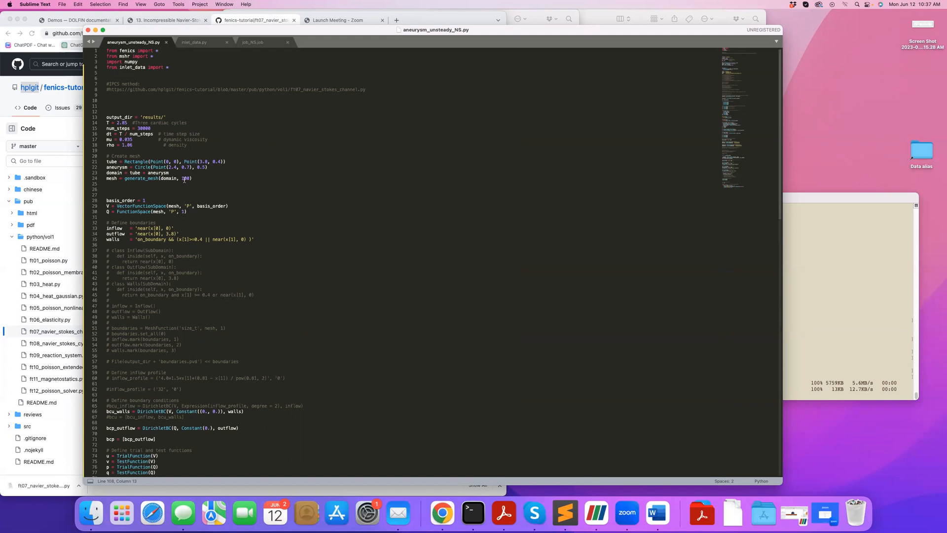
{"action": "scroll", "scroll_direction": "down", "scroll_amount": 3}
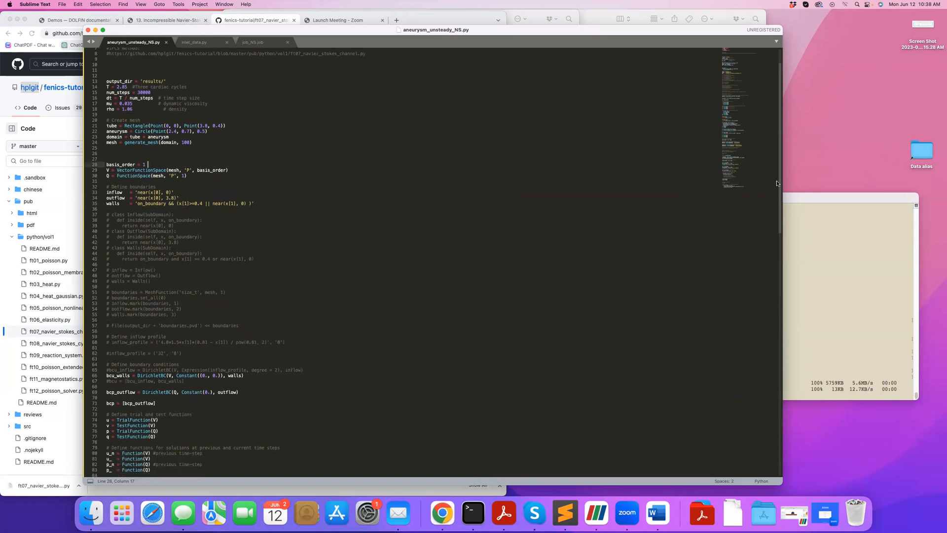
{"action": "scroll", "scroll_direction": "down", "scroll_amount": 3}
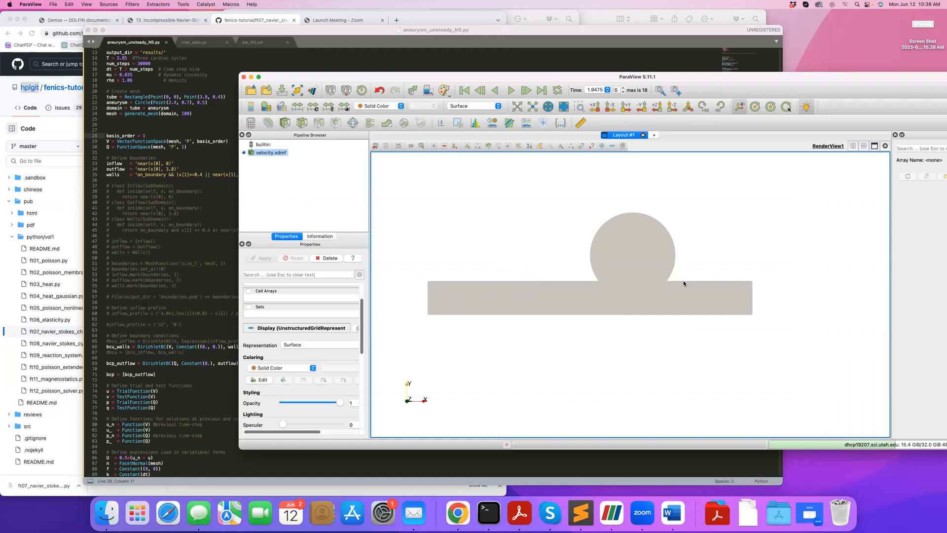
{"action": "mouse_move", "coordinate": [202, 200]}
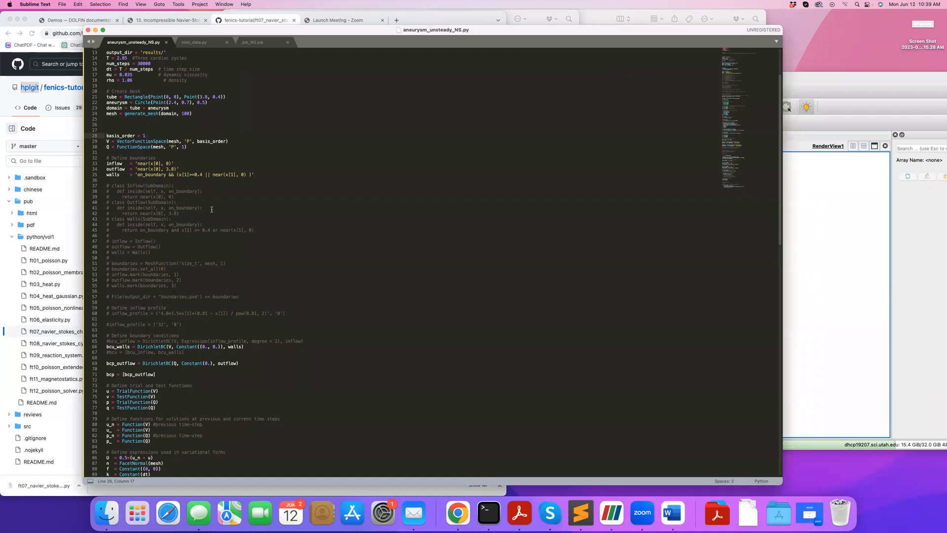
{"action": "scroll", "scroll_direction": "down", "scroll_amount": 3}
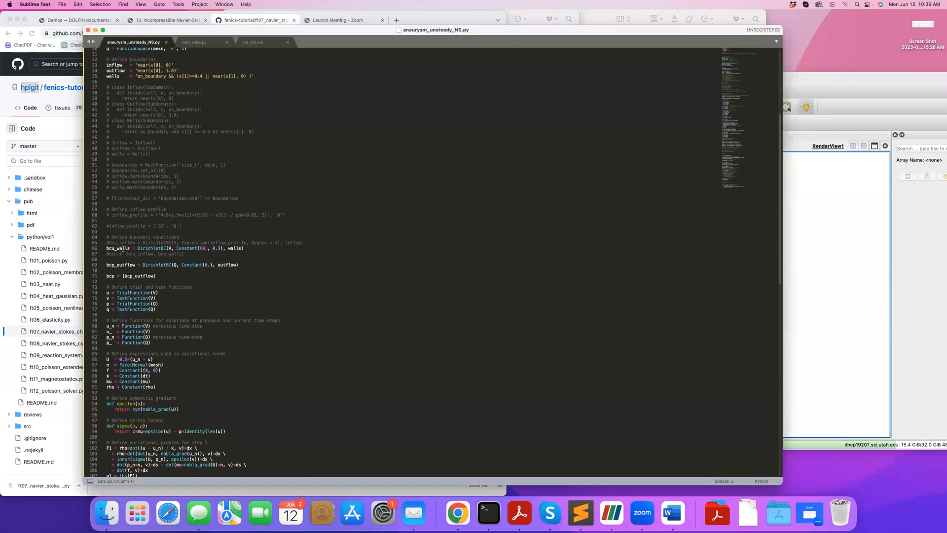
{"action": "scroll", "scroll_direction": "down", "scroll_amount": 3}
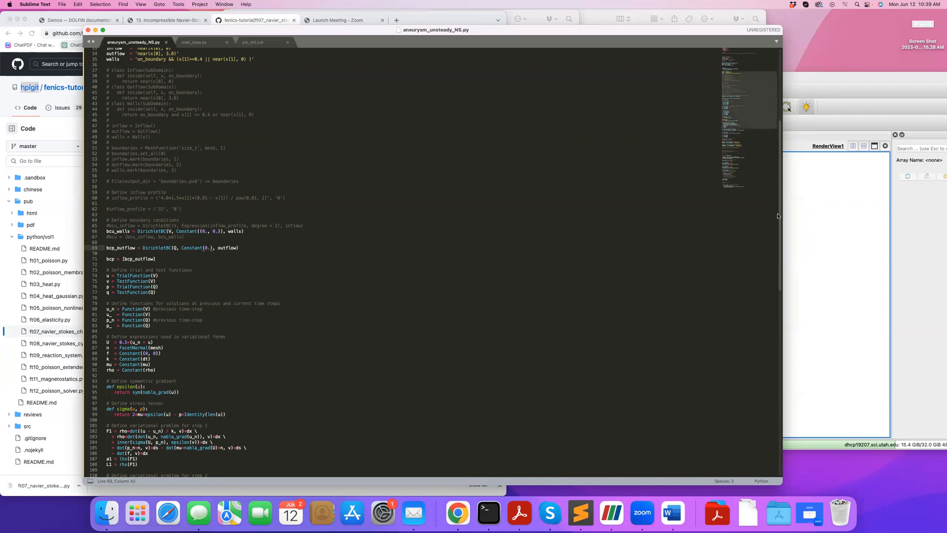
{"action": "scroll", "scroll_direction": "down", "scroll_amount": 3}
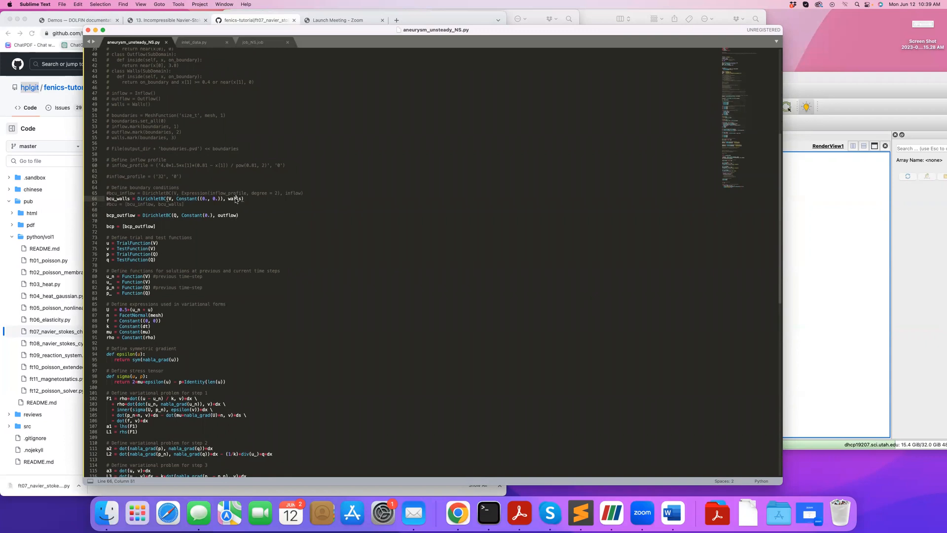
{"action": "double_click", "coordinate": [140, 226]}
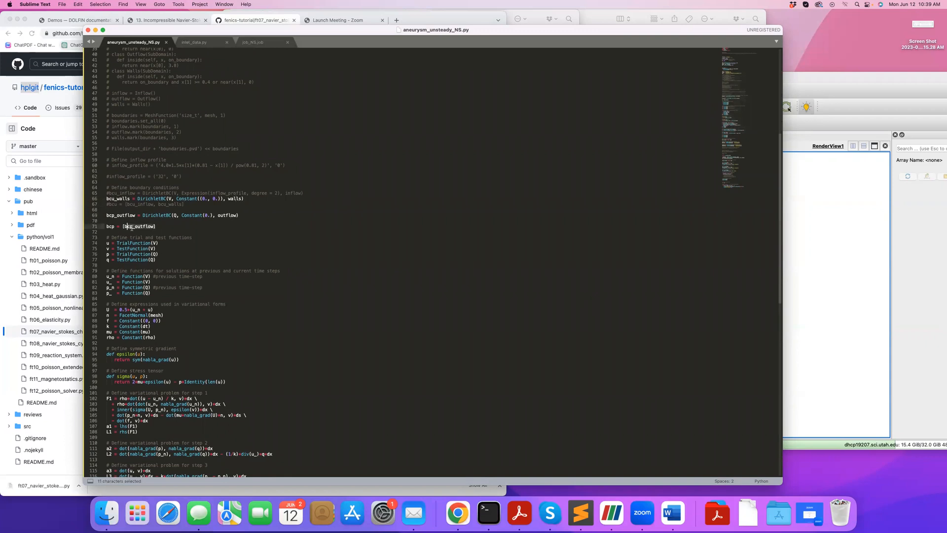
{"action": "left_click", "coordinate": [121, 226]}
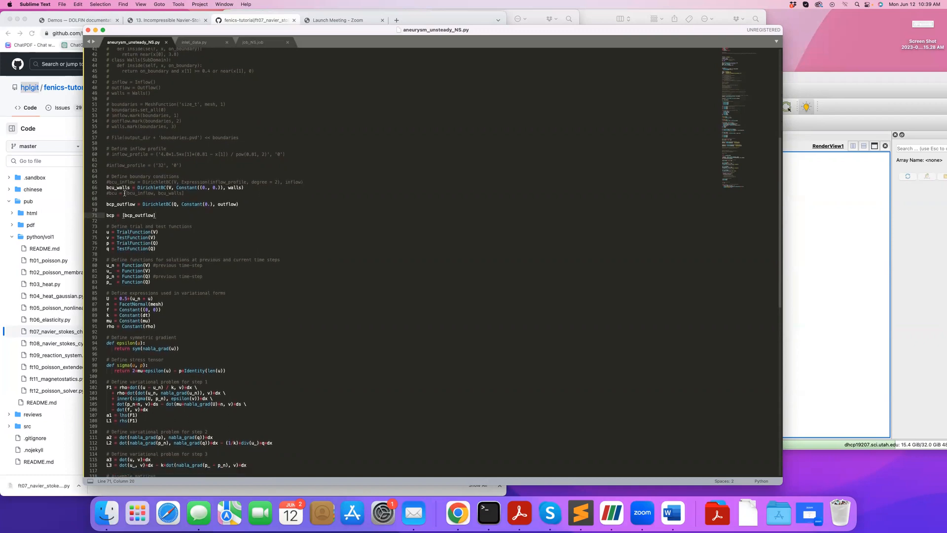
{"action": "scroll", "scroll_direction": "down", "scroll_amount": 3}
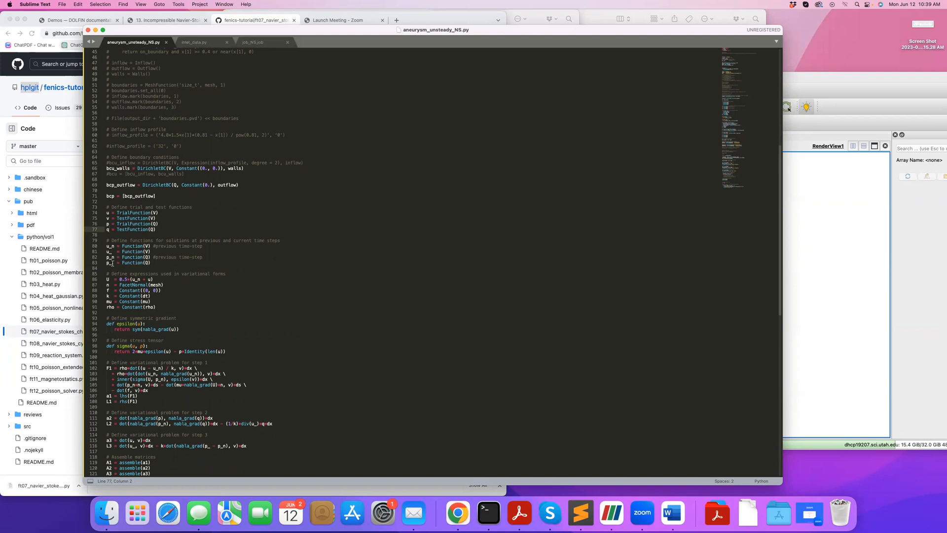
{"action": "scroll", "scroll_direction": "down", "scroll_amount": 3}
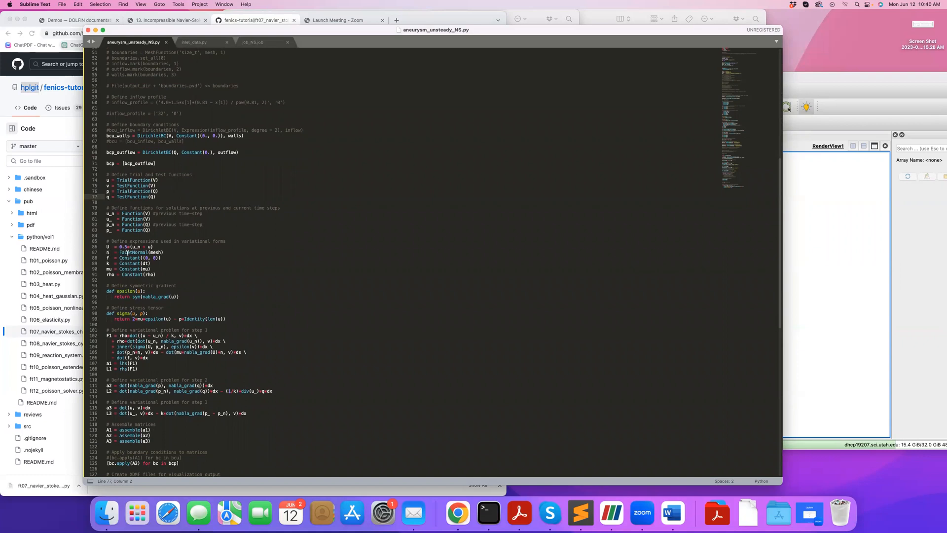
{"action": "scroll", "scroll_direction": "down", "scroll_amount": 3}
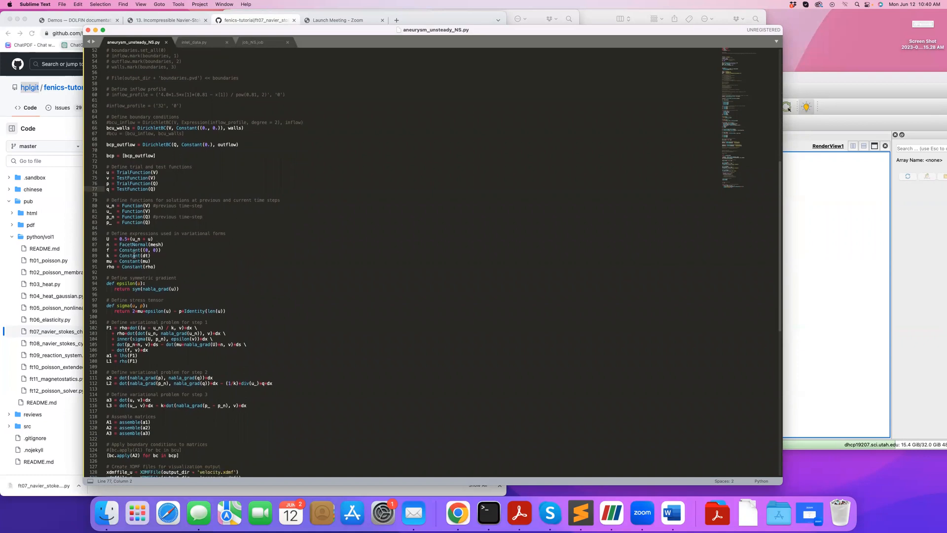
{"action": "scroll", "scroll_direction": "down", "scroll_amount": 3}
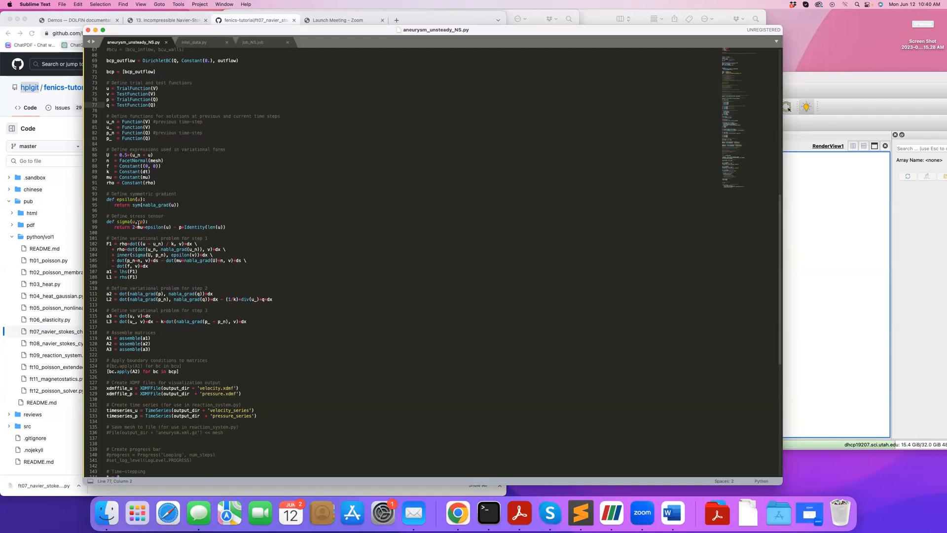
{"action": "scroll", "scroll_direction": "down", "scroll_amount": 3}
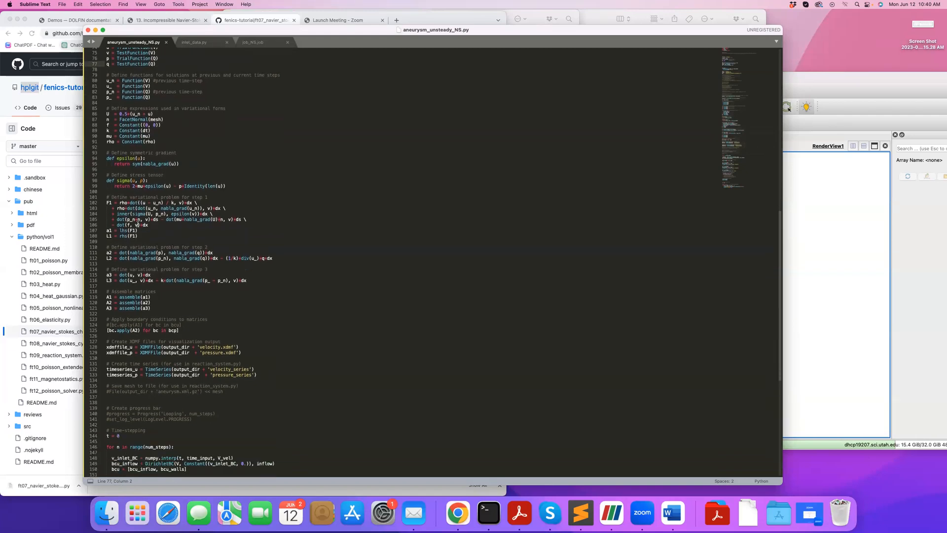
{"action": "scroll", "scroll_direction": "down", "scroll_amount": 3}
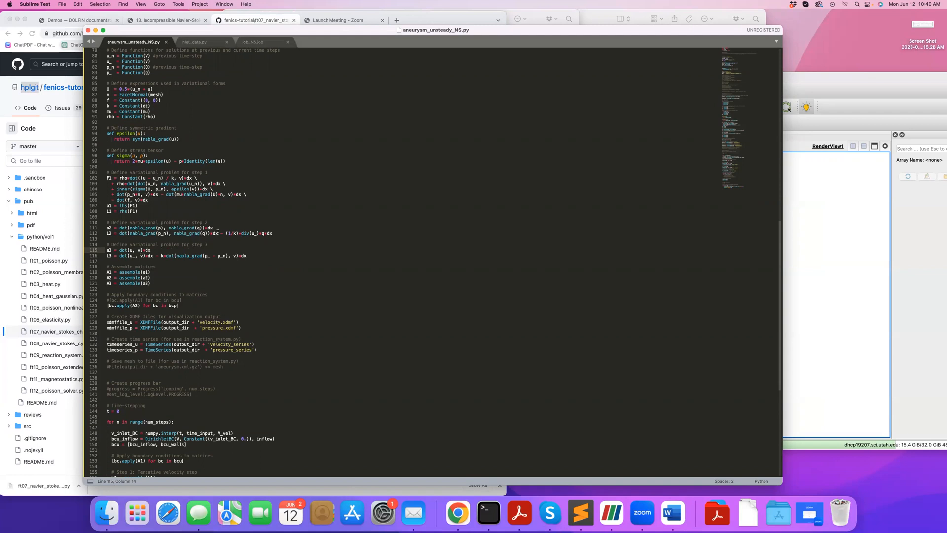
{"action": "left_click", "coordinate": [186, 255]}
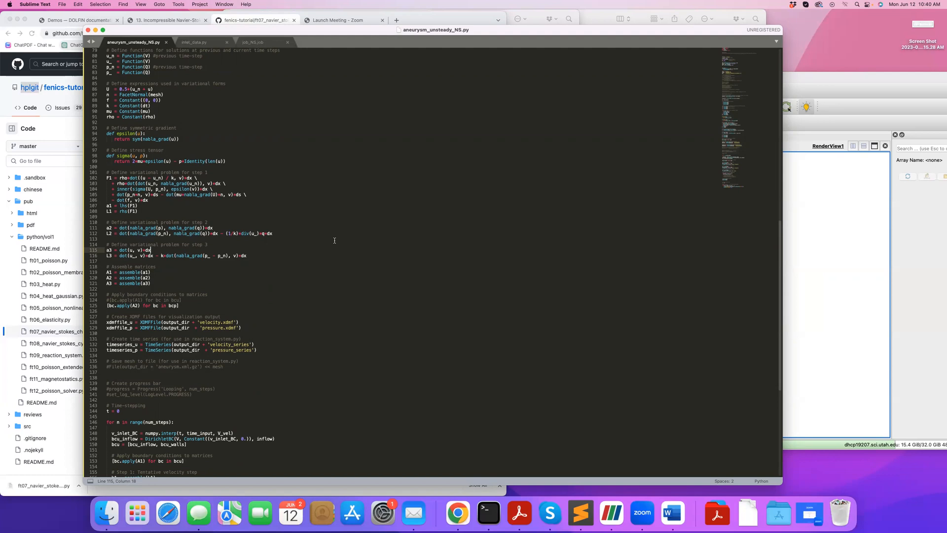
{"action": "mouse_move", "coordinate": [199, 194]}
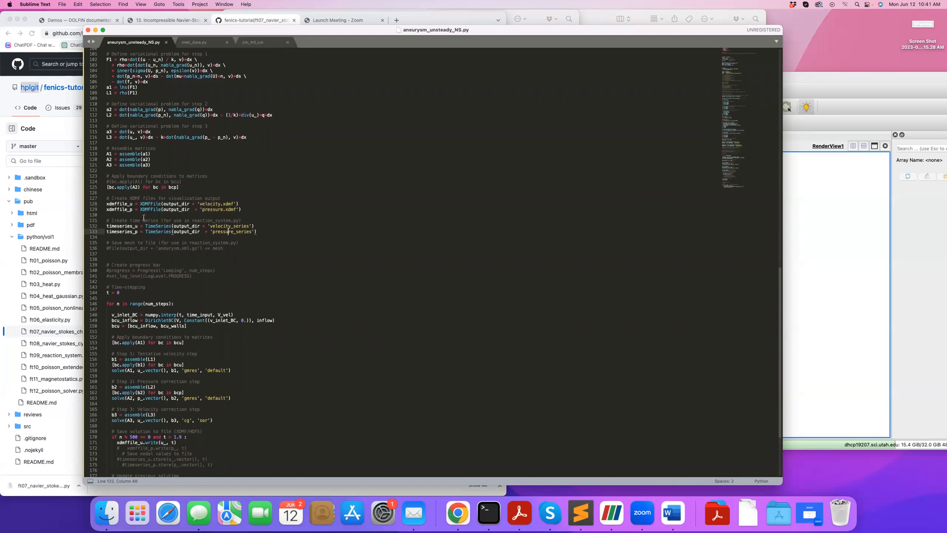
{"action": "mouse_move", "coordinate": [317, 242]}
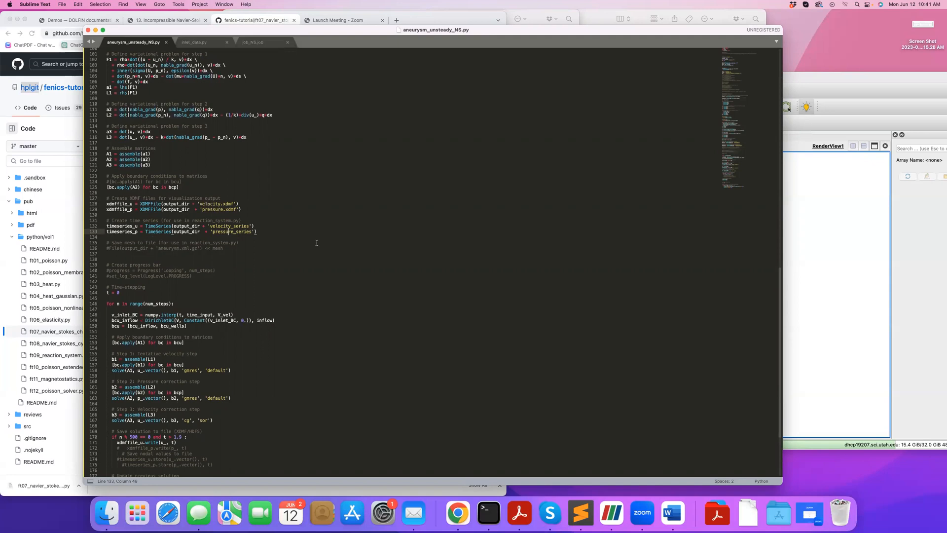
{"action": "mouse_move", "coordinate": [777, 310]}
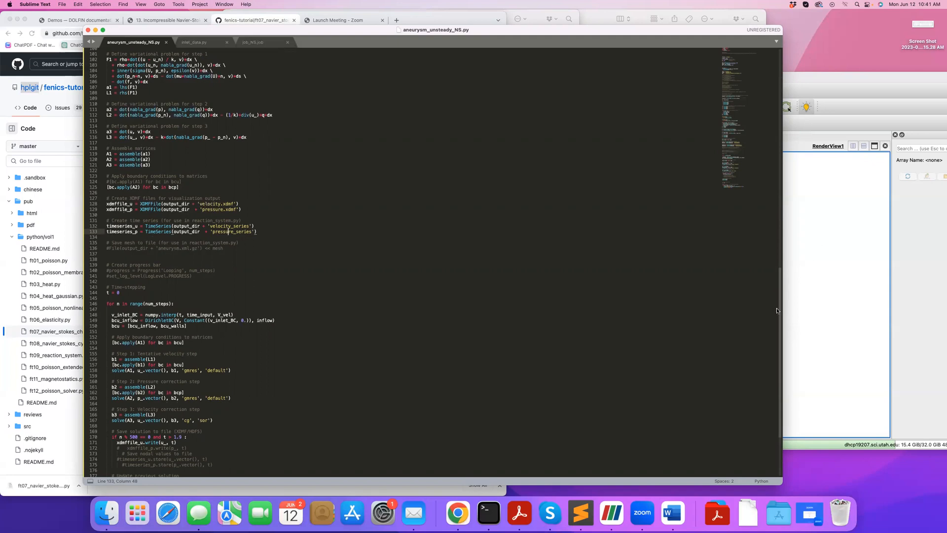
{"action": "scroll", "scroll_direction": "down", "scroll_amount": 3}
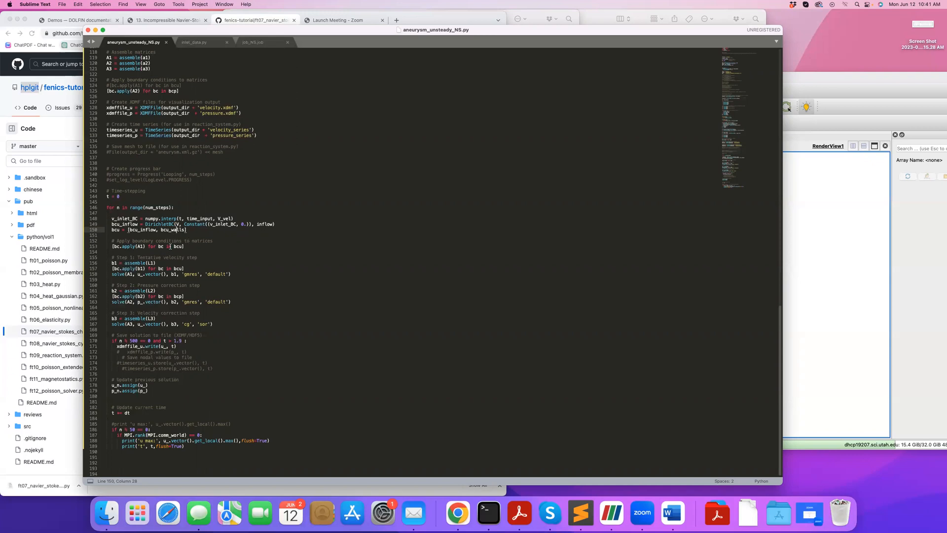
Point out the A1 boundary conditions, velocity correction solve and progress prints, then show job_NS.job.
{"action": "left_click", "coordinate": [166, 247]}
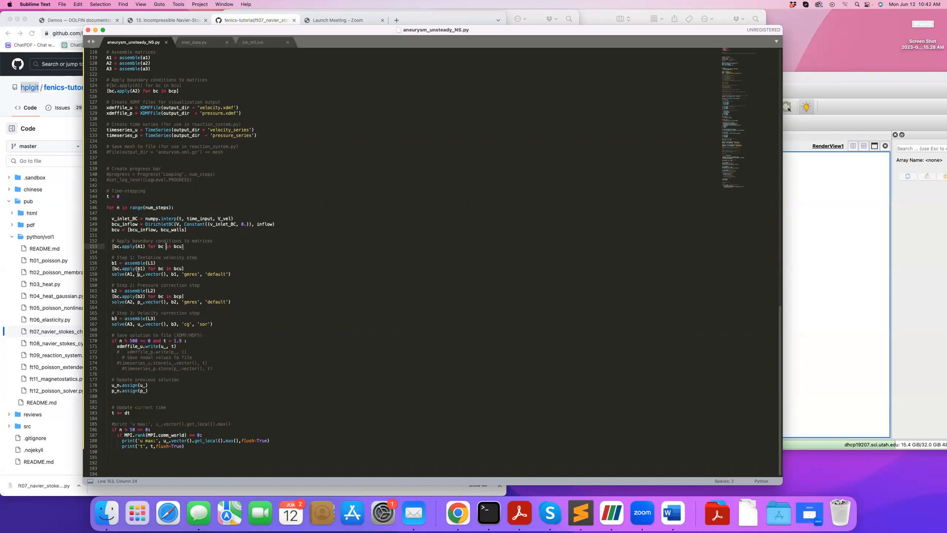
{"action": "left_click", "coordinate": [184, 274]}
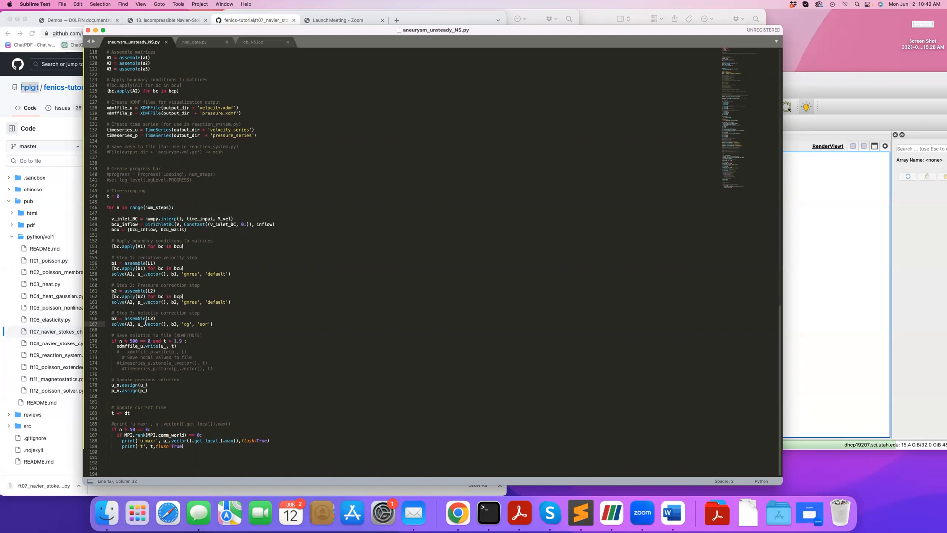
{"action": "mouse_move", "coordinate": [729, 299]}
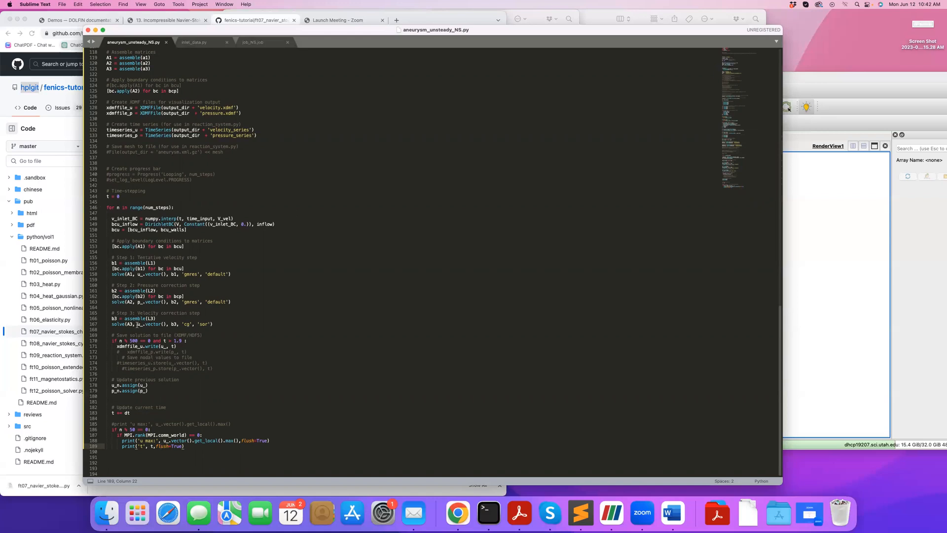
{"action": "left_click", "coordinate": [254, 43]}
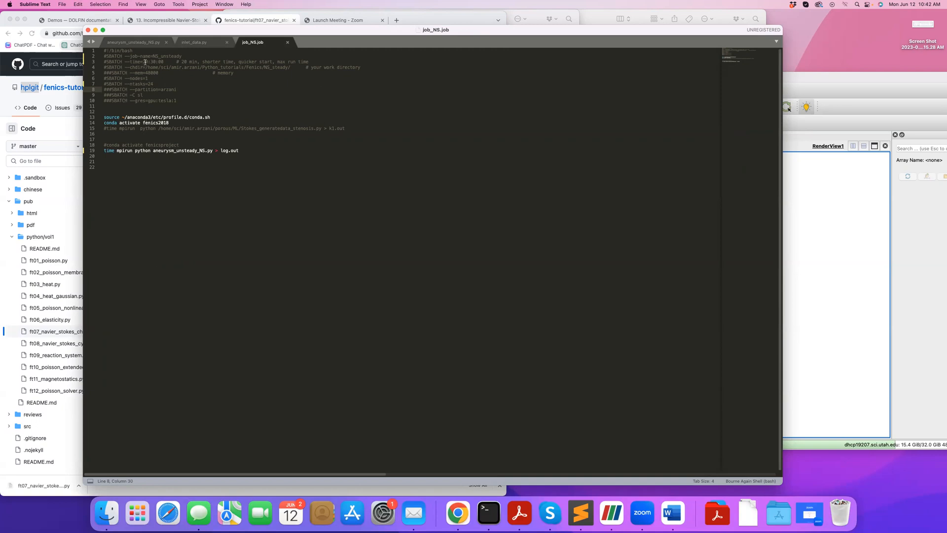
Point at the working-directory #SBATCH line in job_NS.job.
{"action": "left_click", "coordinate": [143, 61]}
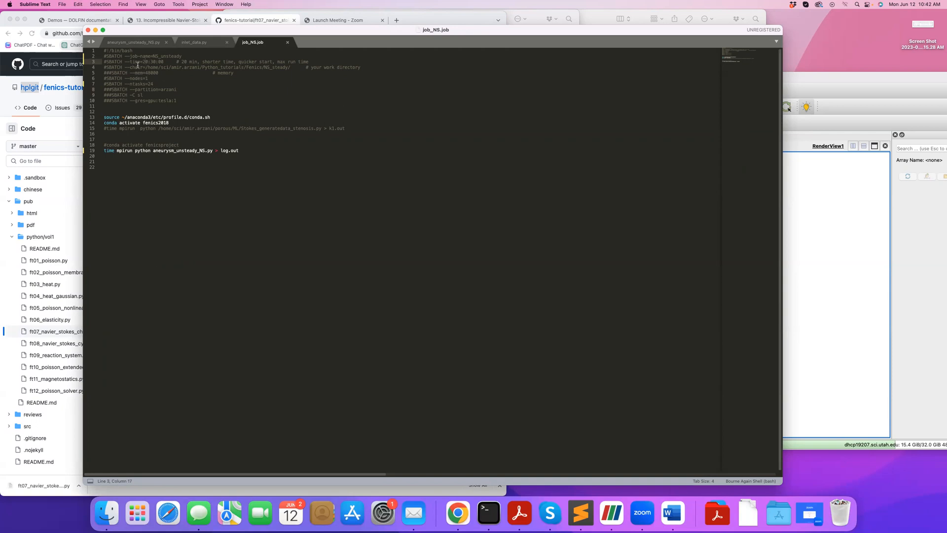
{"action": "mouse_move", "coordinate": [150, 69]}
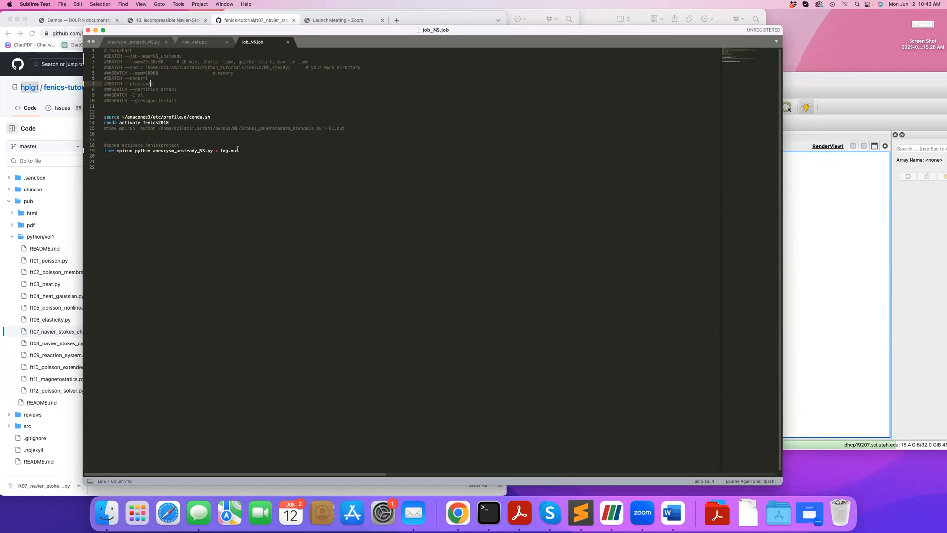
{"action": "mouse_move", "coordinate": [818, 258]}
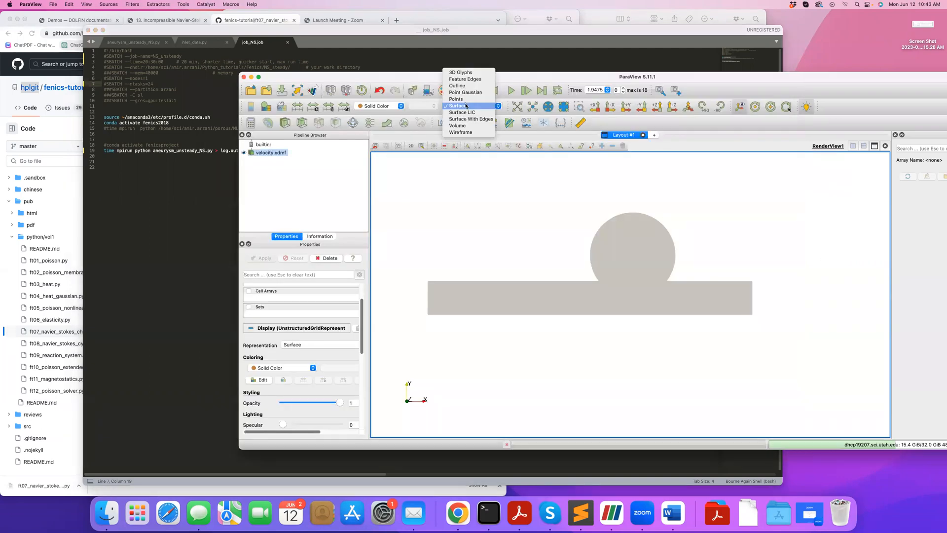
Pick Surface LIC representation and colour velocity.xdmf by f_28 Magnitude.
{"action": "left_click", "coordinate": [462, 112]}
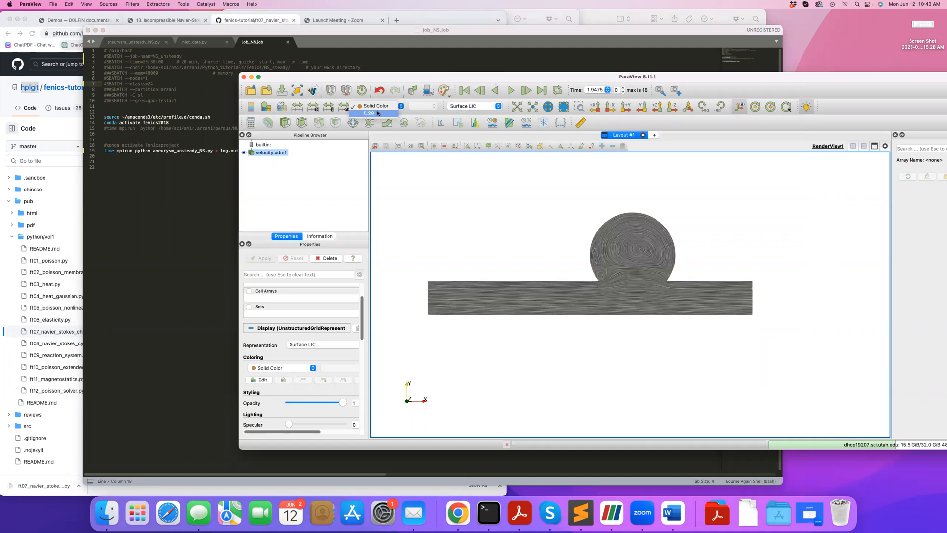
{"action": "left_click", "coordinate": [370, 113]}
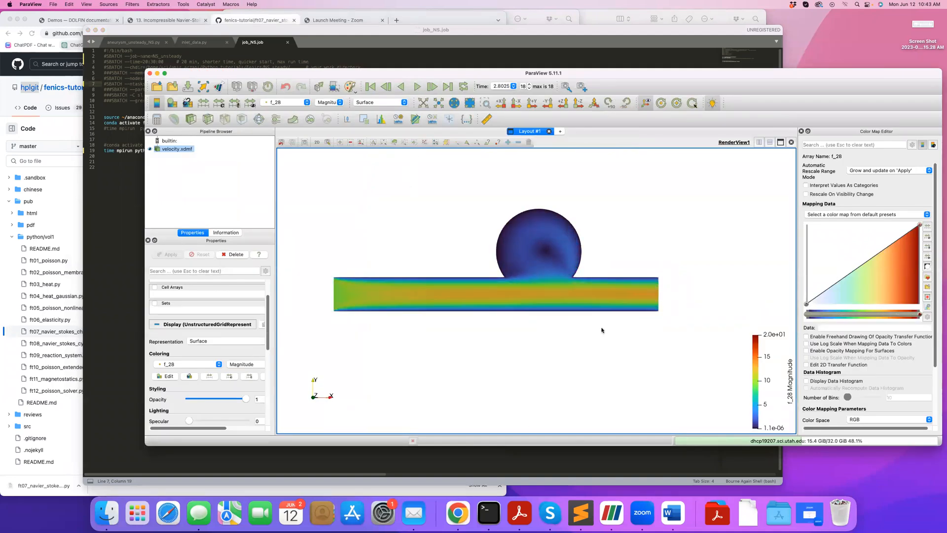
Step back a frame and return to the last time step, then render as Surface LIC.
{"action": "left_click", "coordinate": [369, 87]}
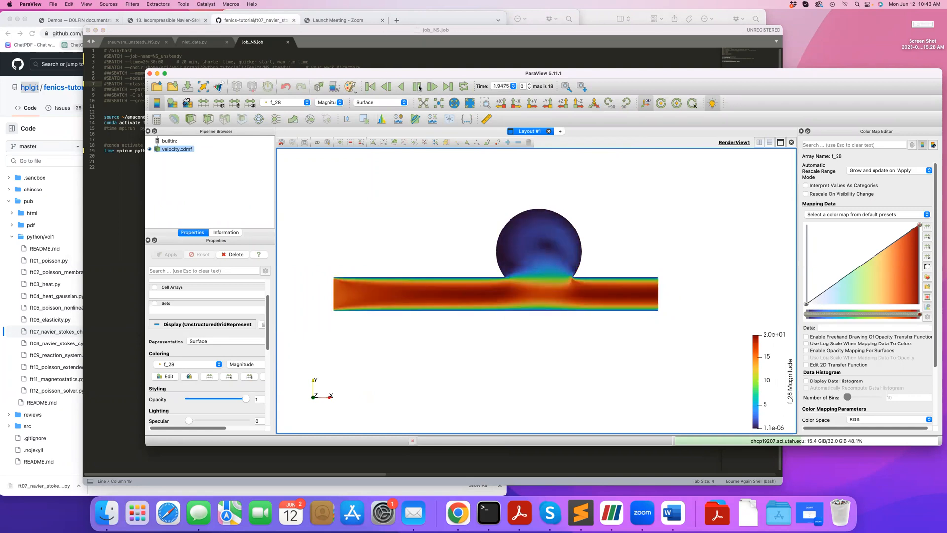
{"action": "left_click", "coordinate": [433, 87]}
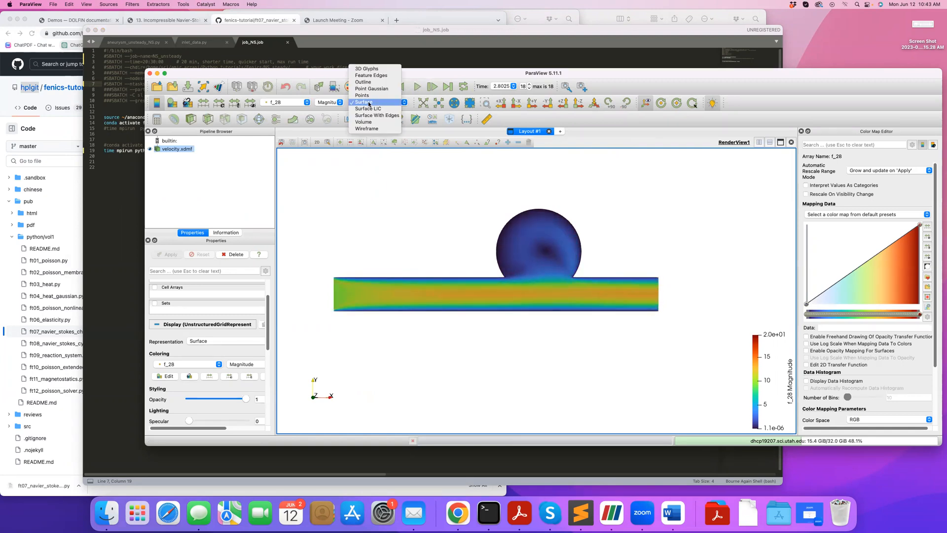
{"action": "left_click", "coordinate": [368, 109]}
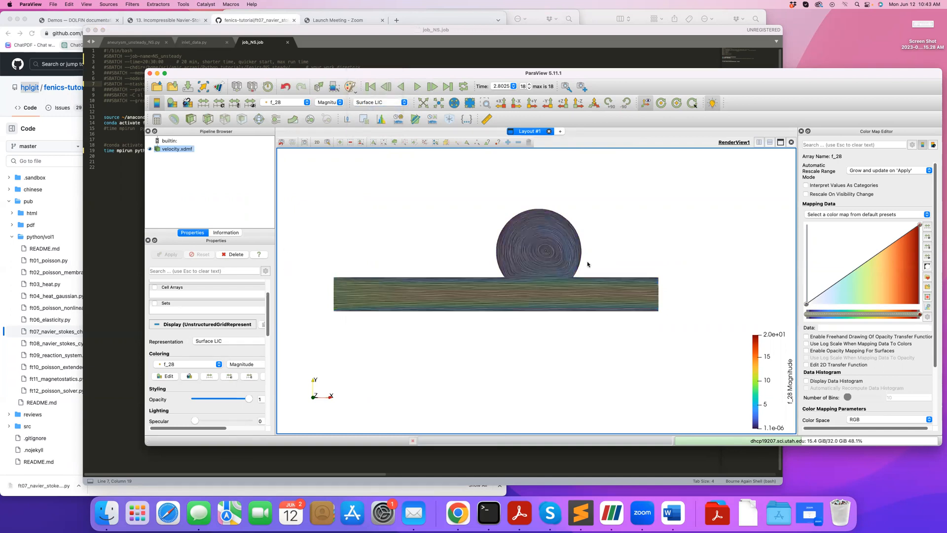